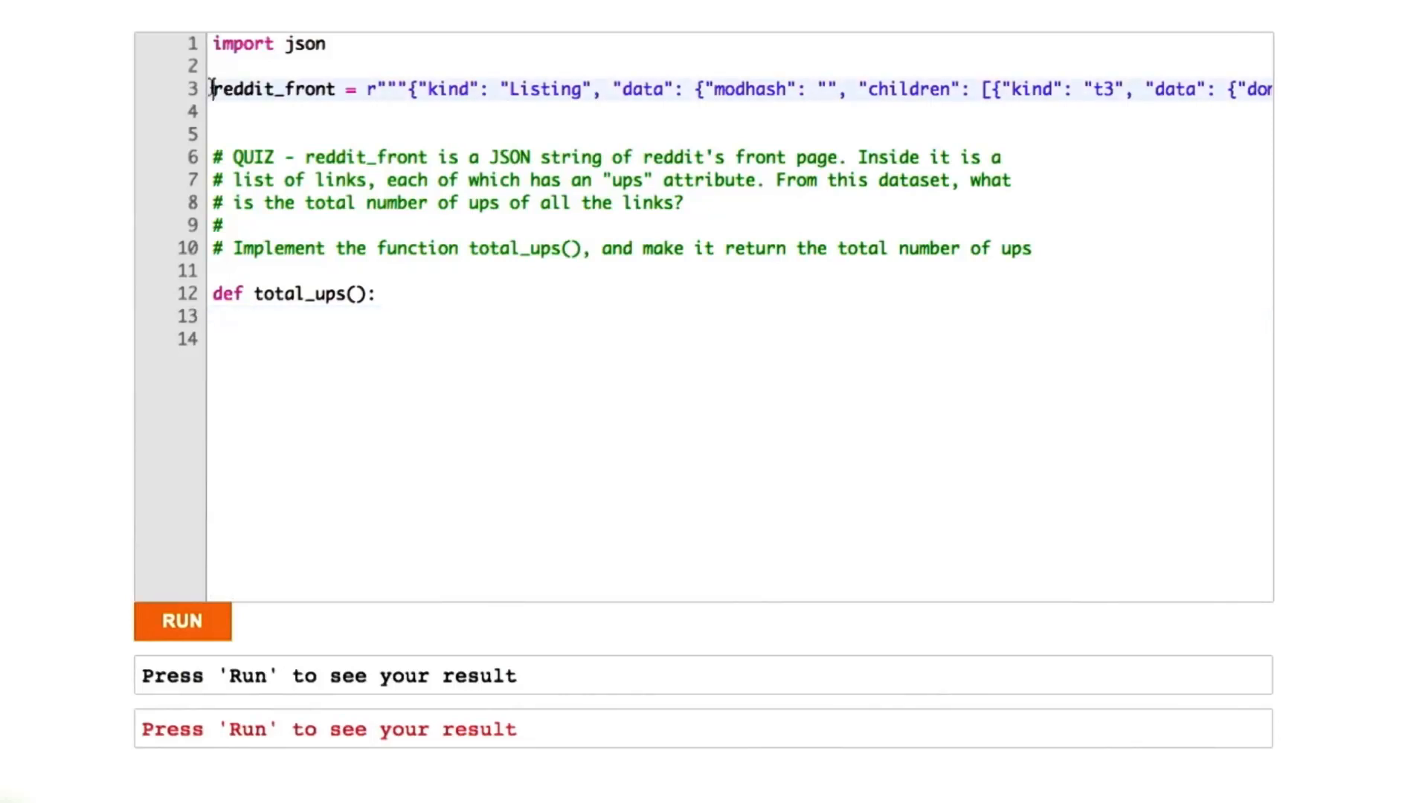
Step: Import json and parse reddit_front into j with json.loads
click(215, 90)
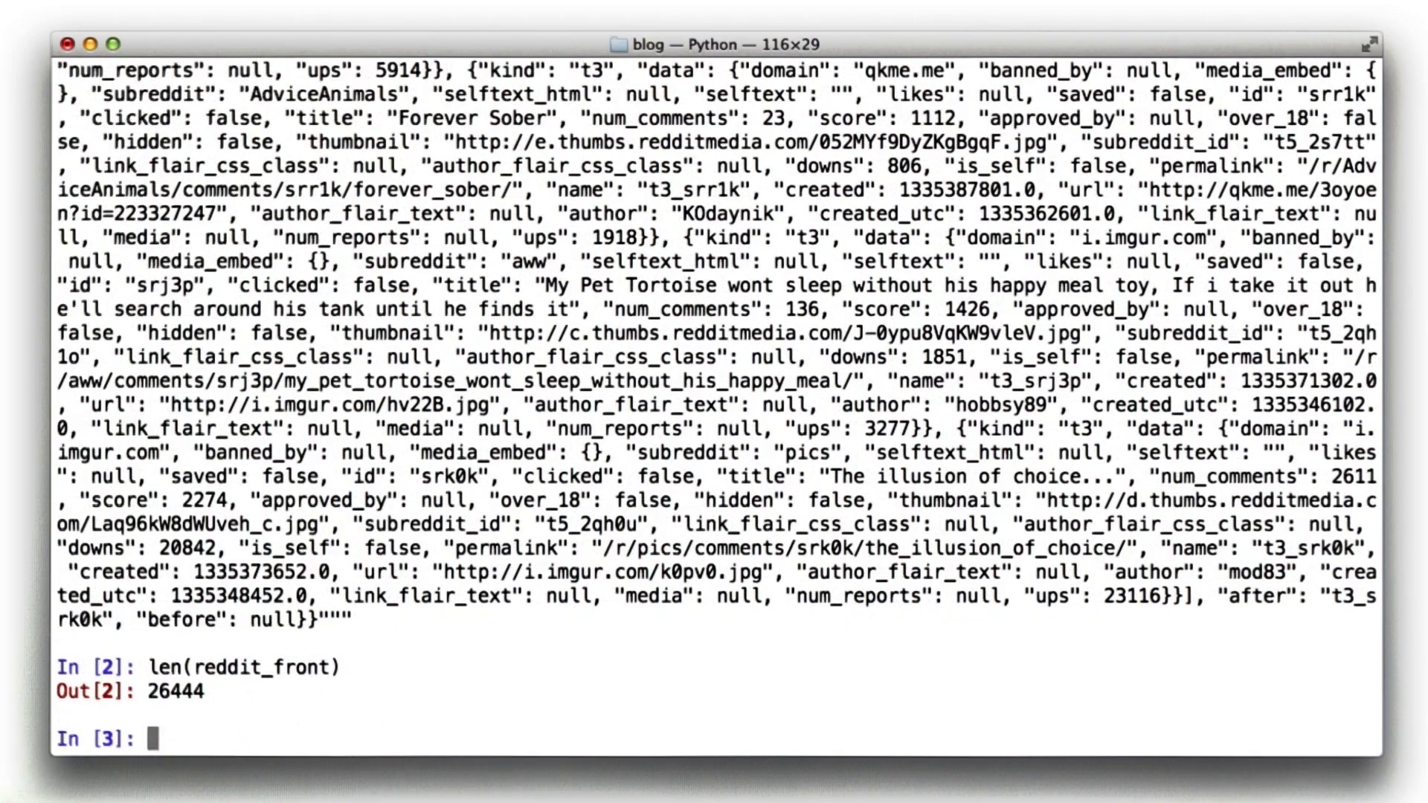
text(import json)
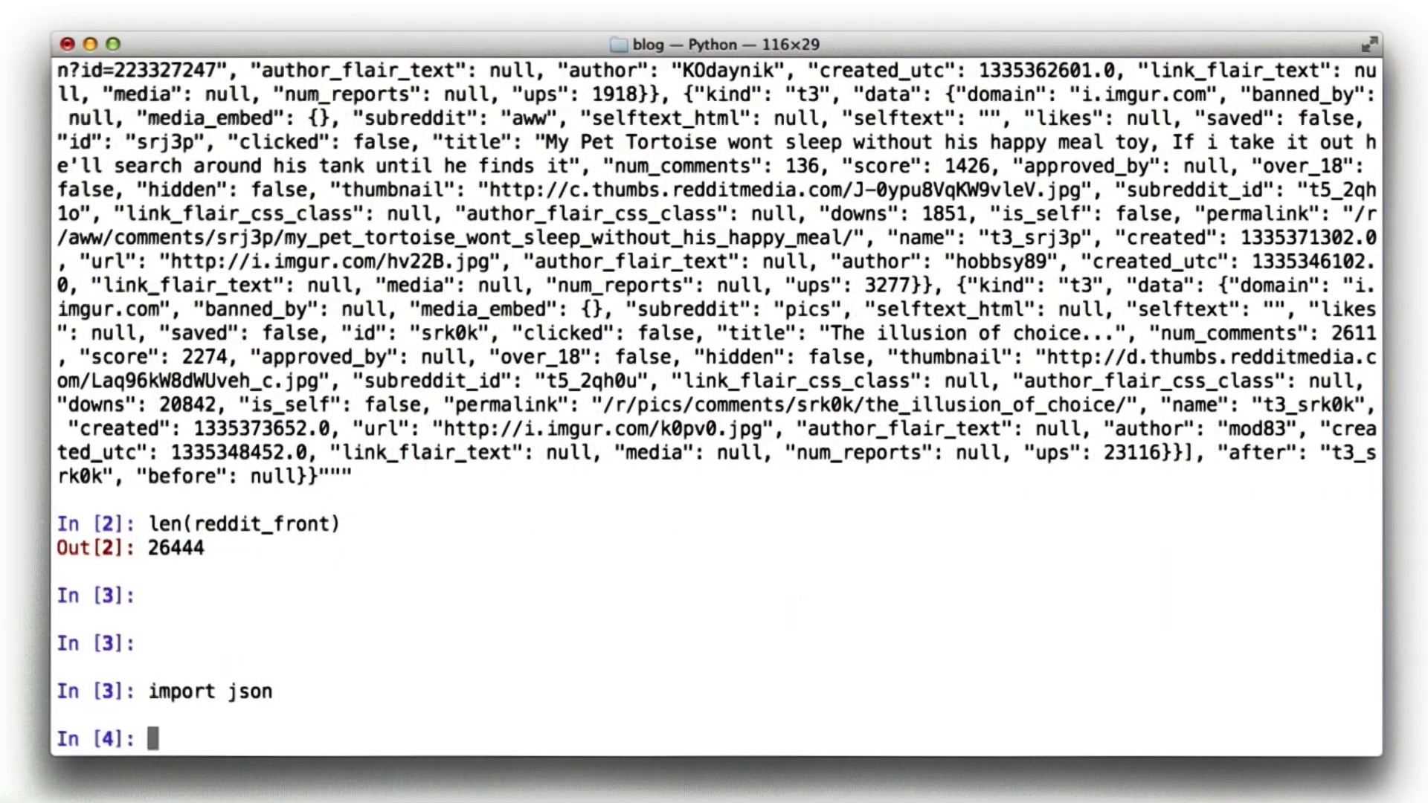
text(js)
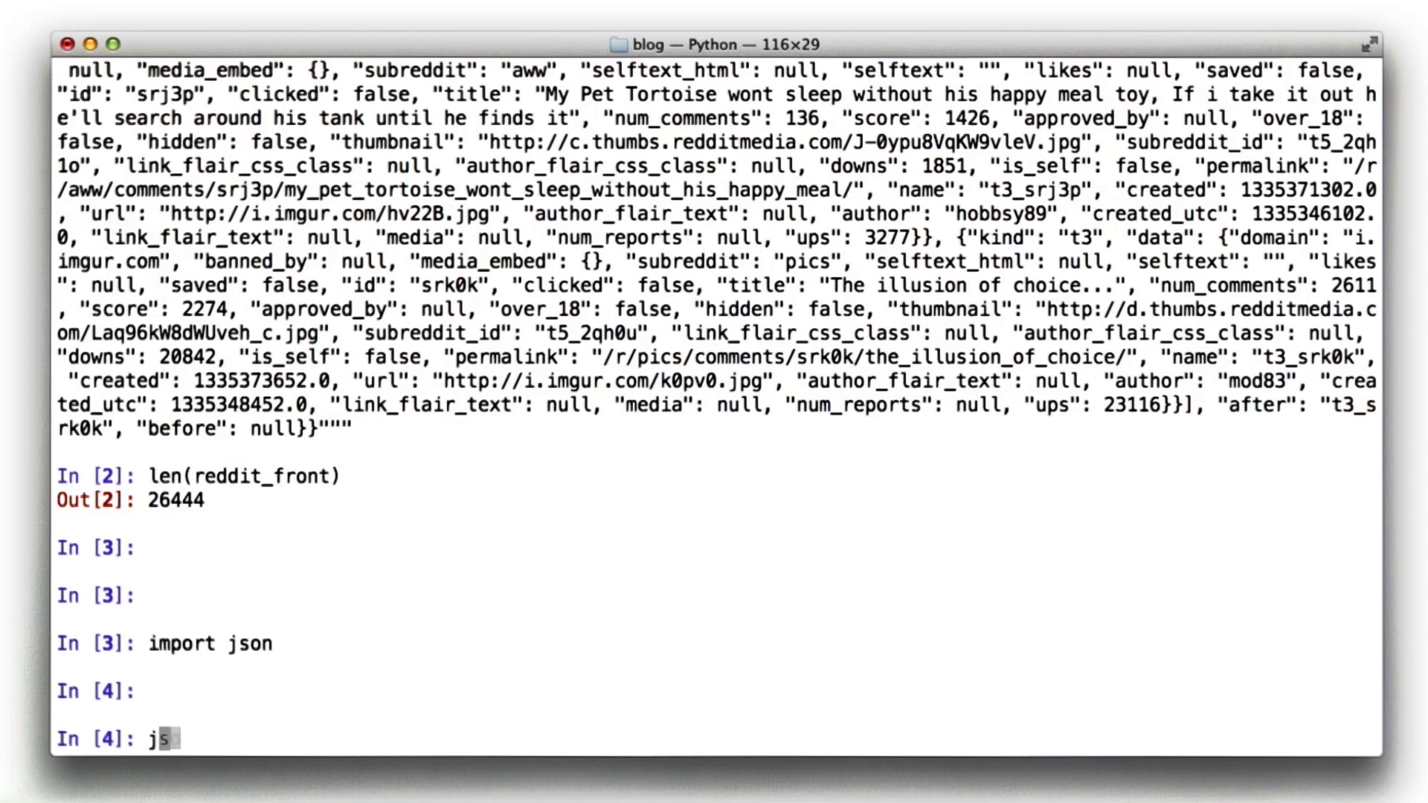
text(on.loads(reddit_front)
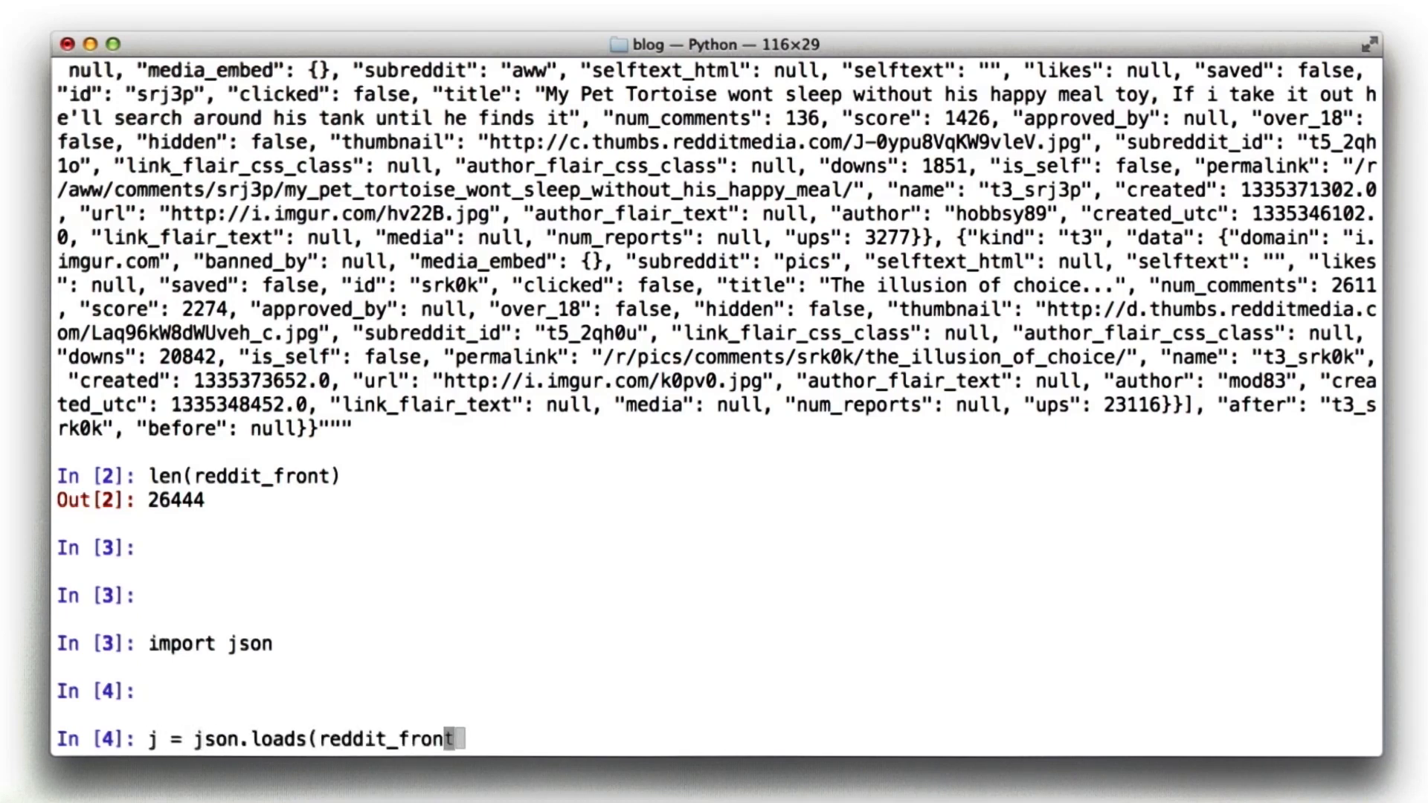
key(Return)
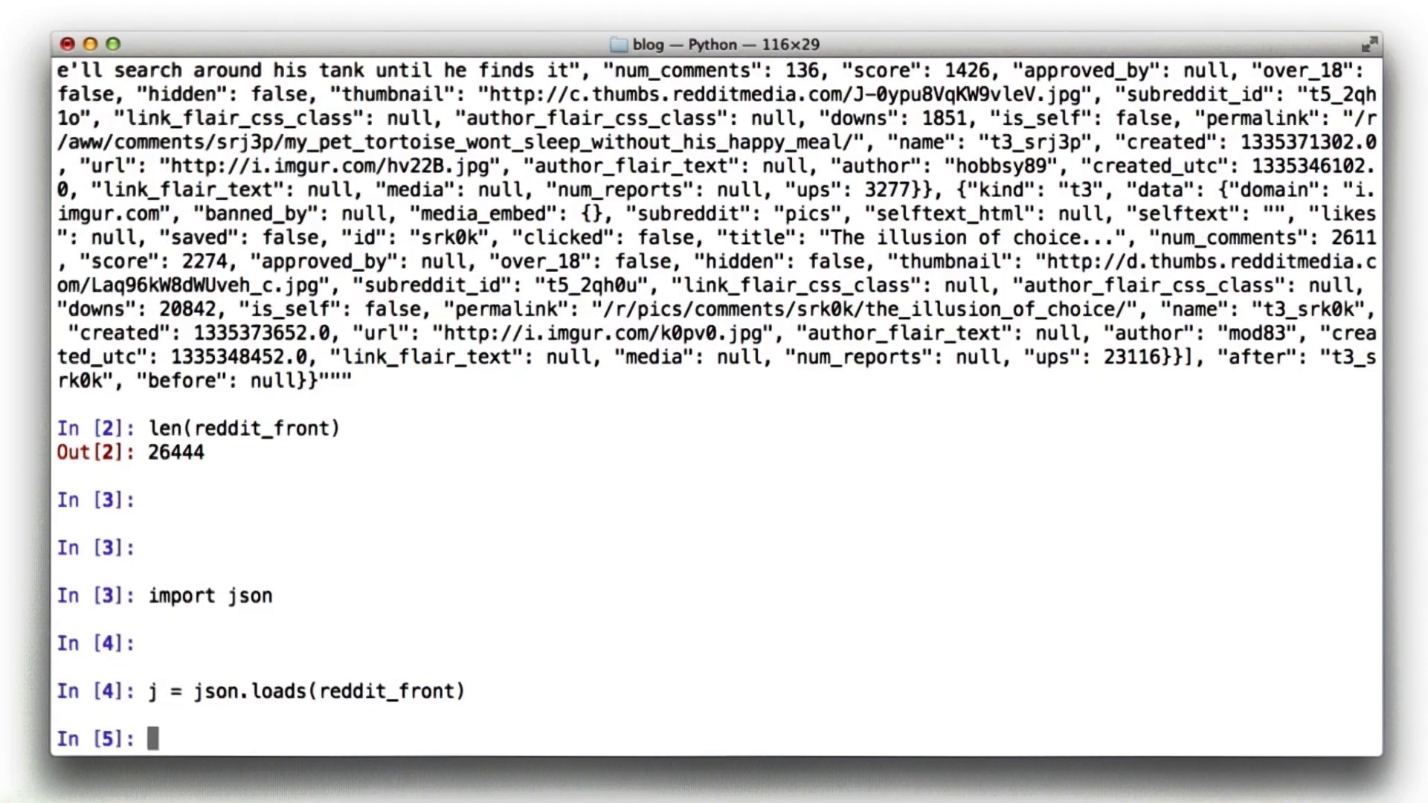
Step: Print j, list its keys and data's keys, and find children is a list
key(Return)
text(j)
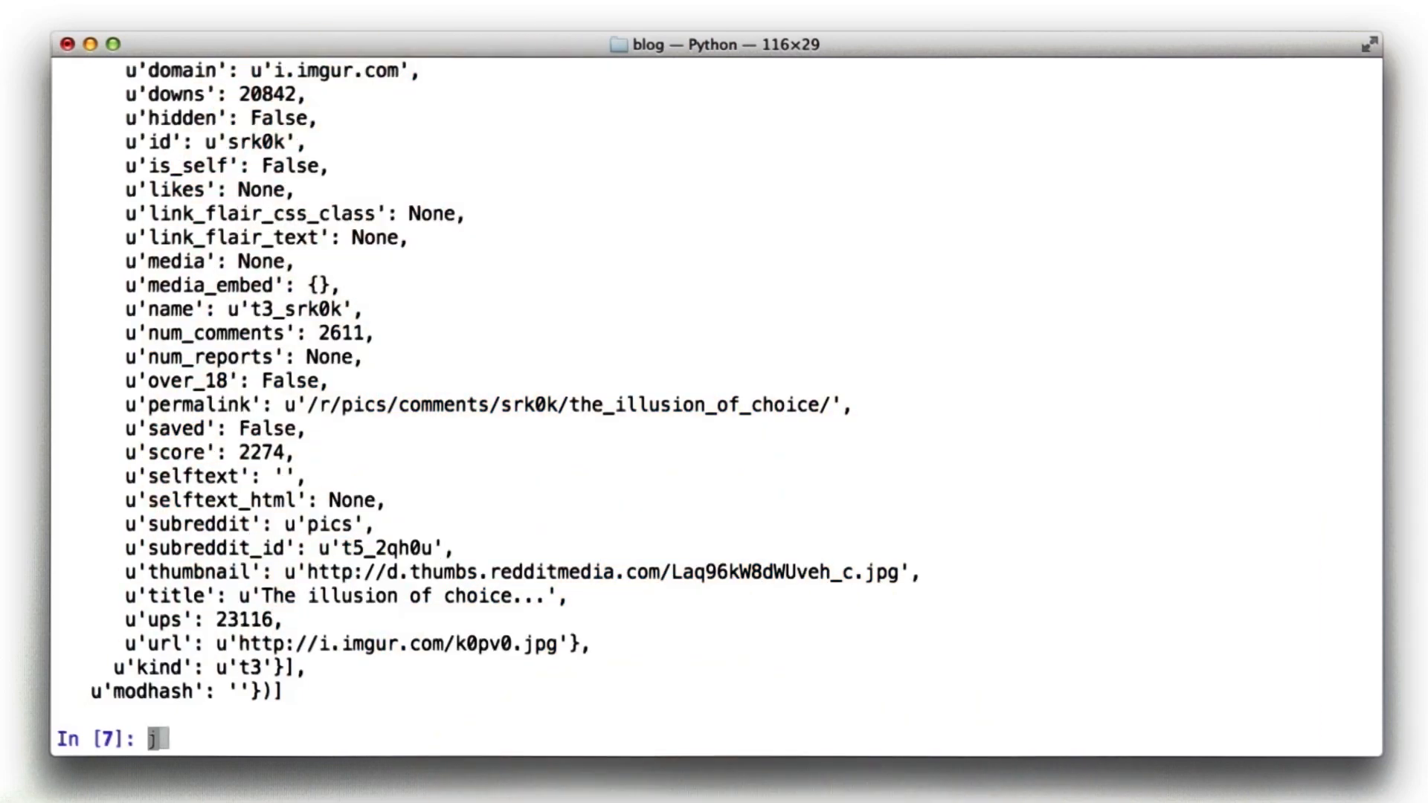
text(.keys()
key(Return)
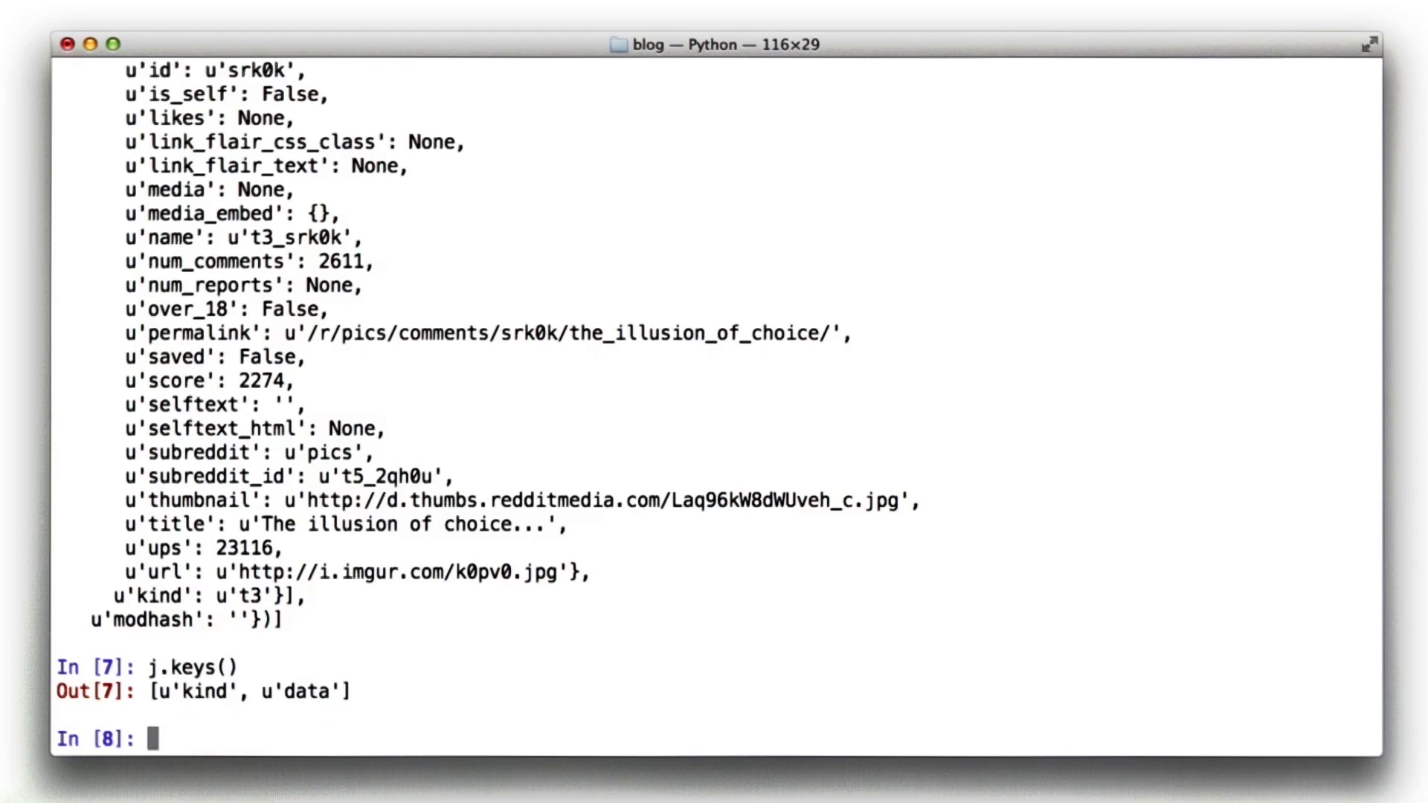
text(j['data'].keys()
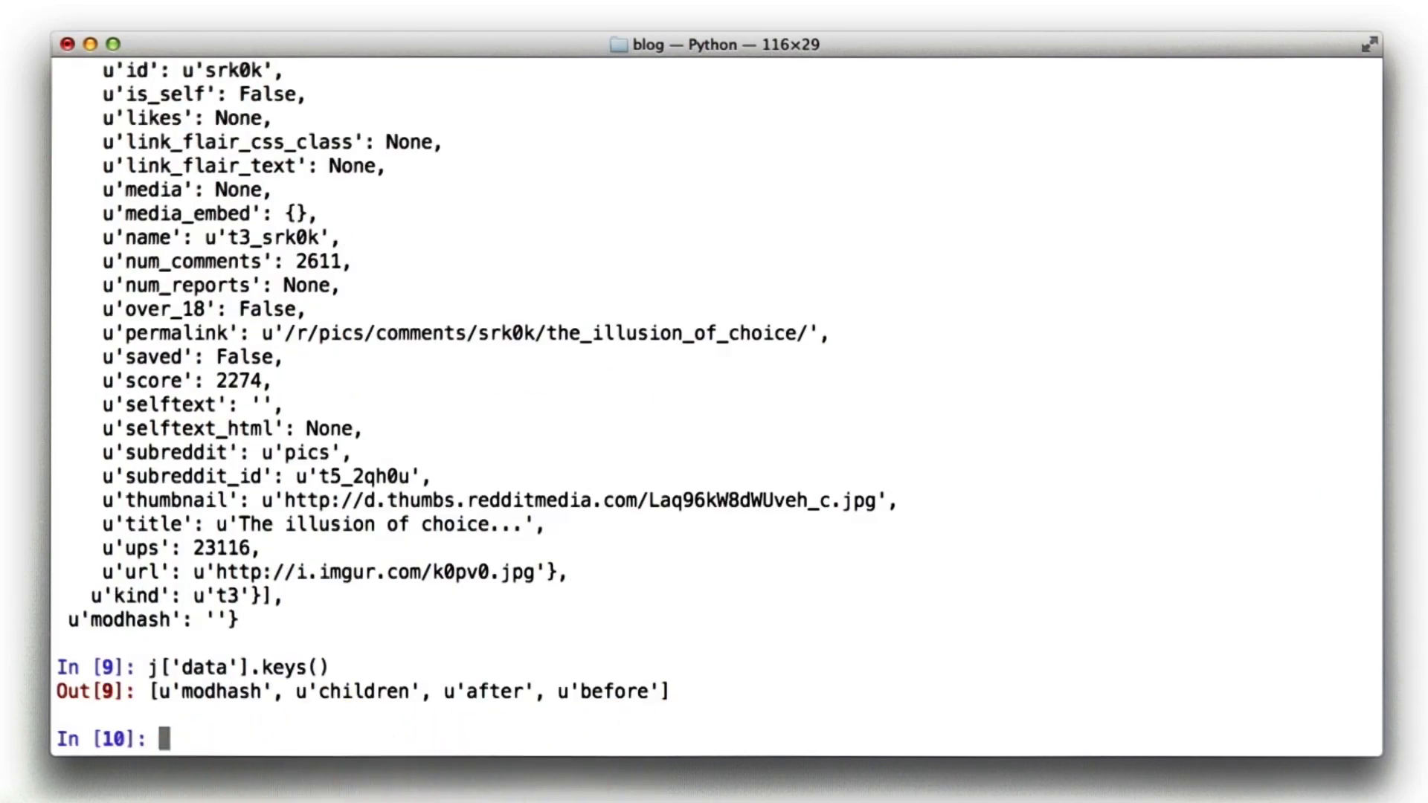
text(j['data']['children'])
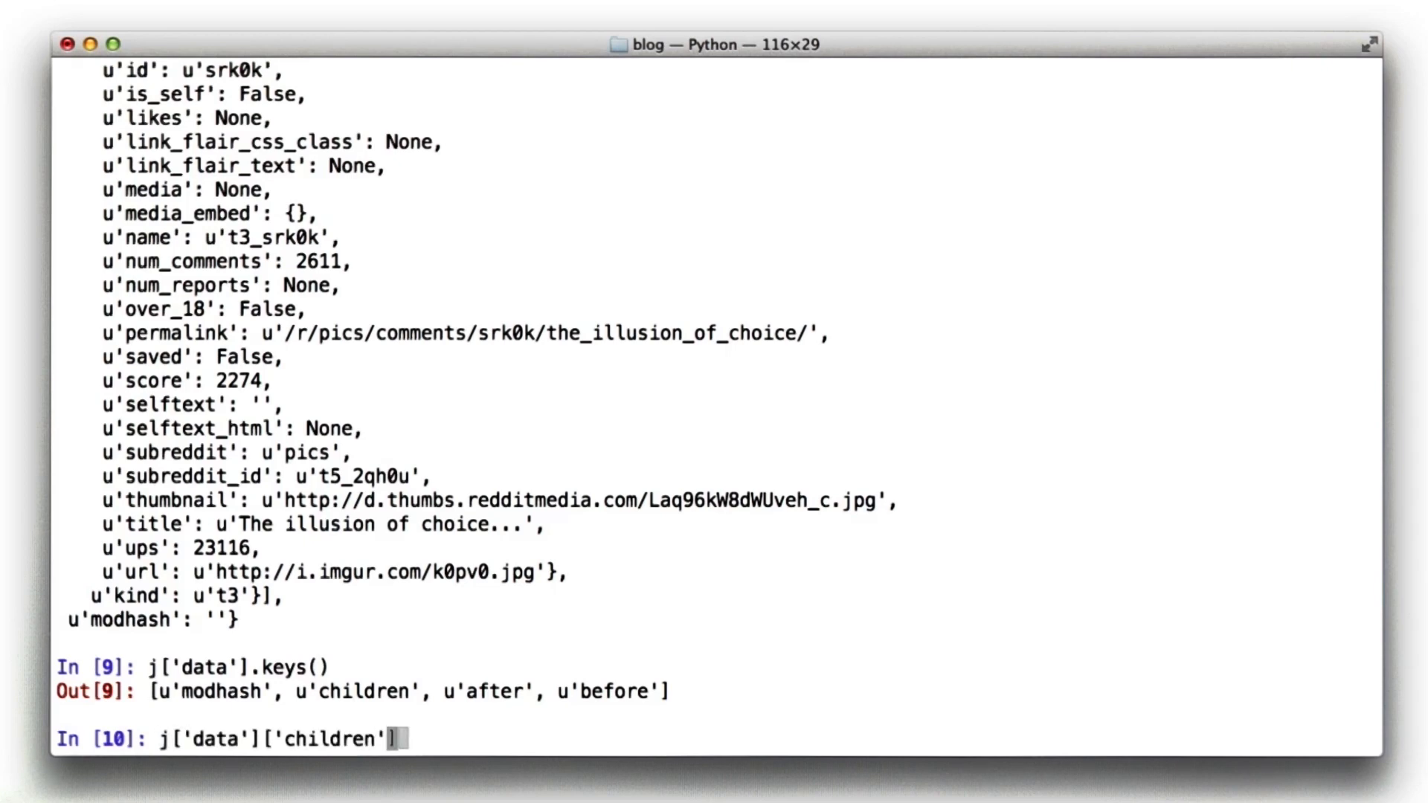
key(Return)
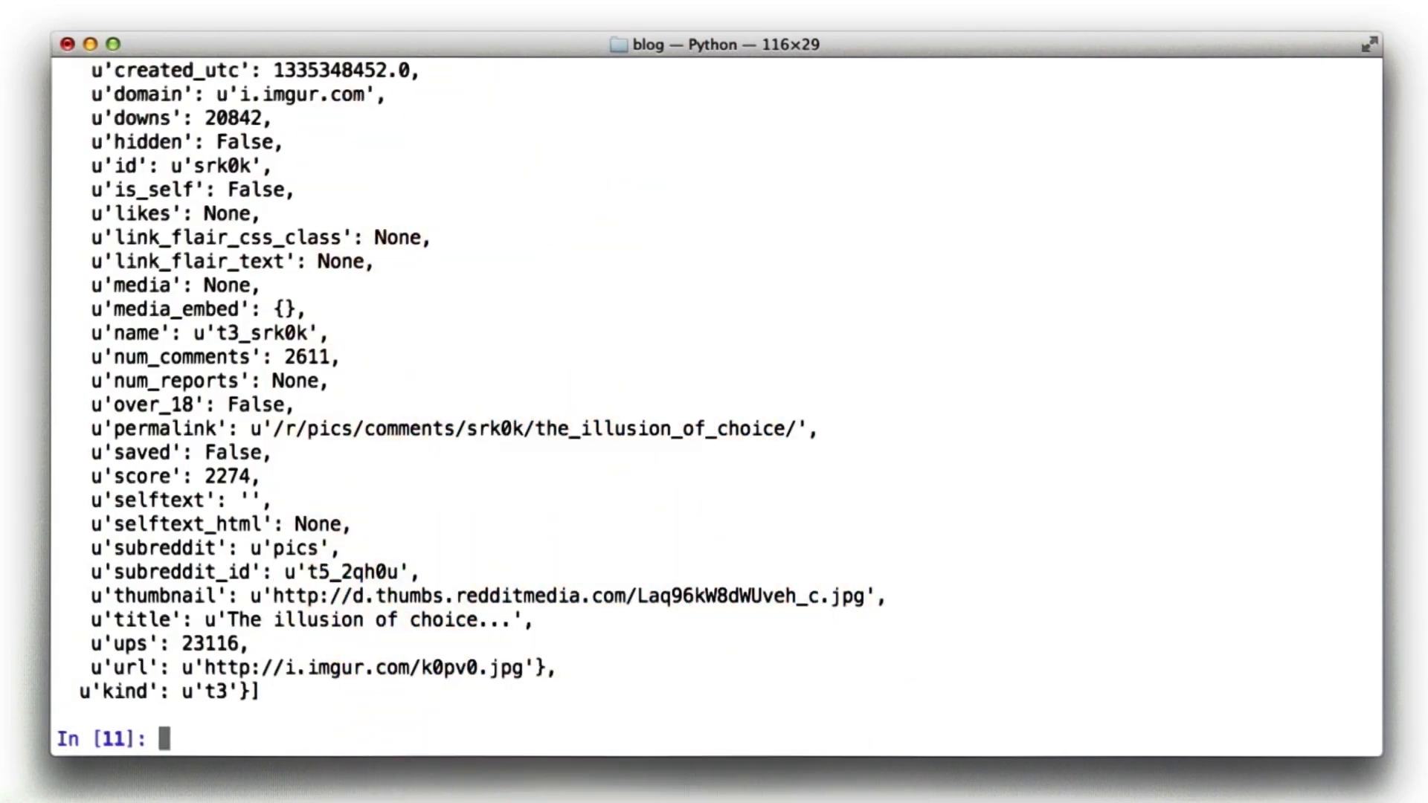
key(Return)
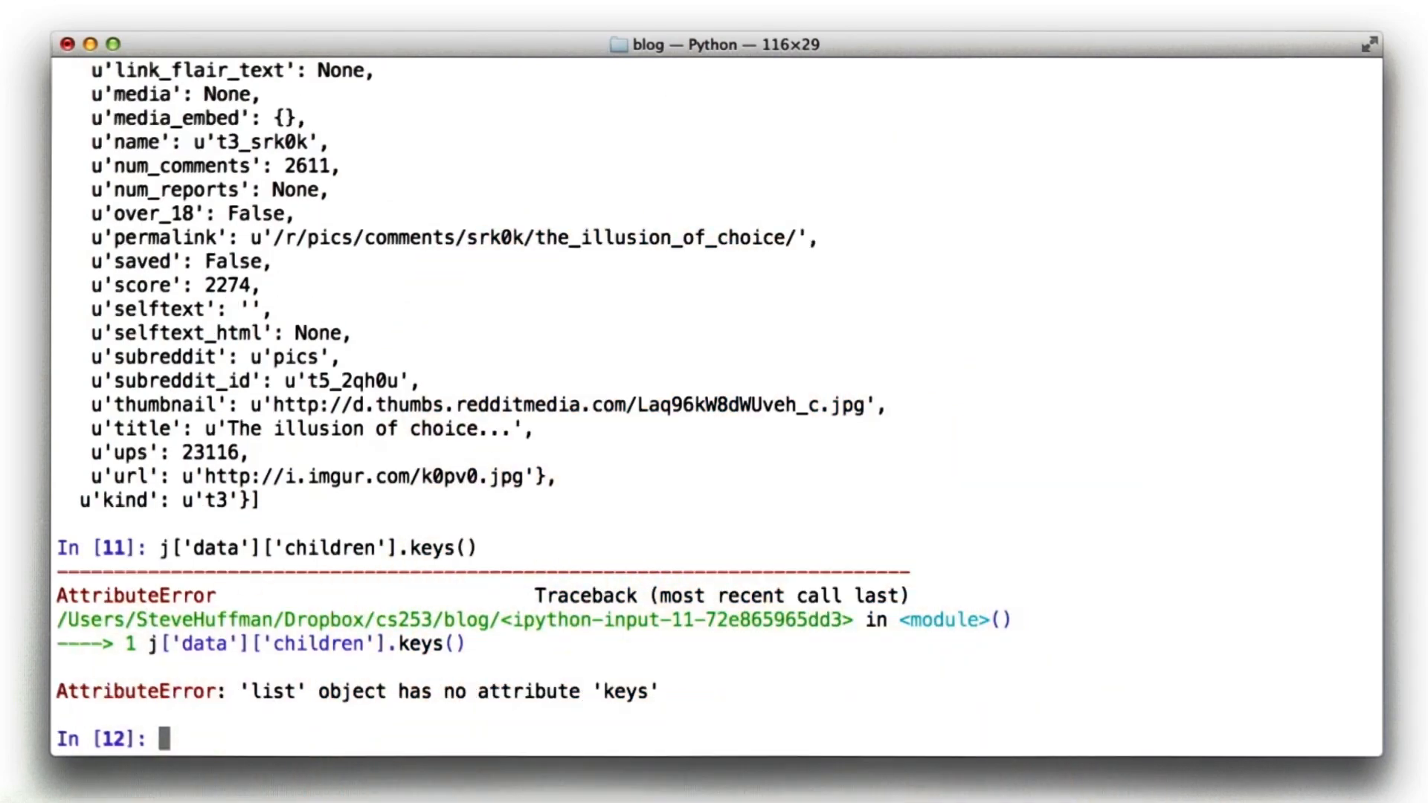
text(j['data']['children'])
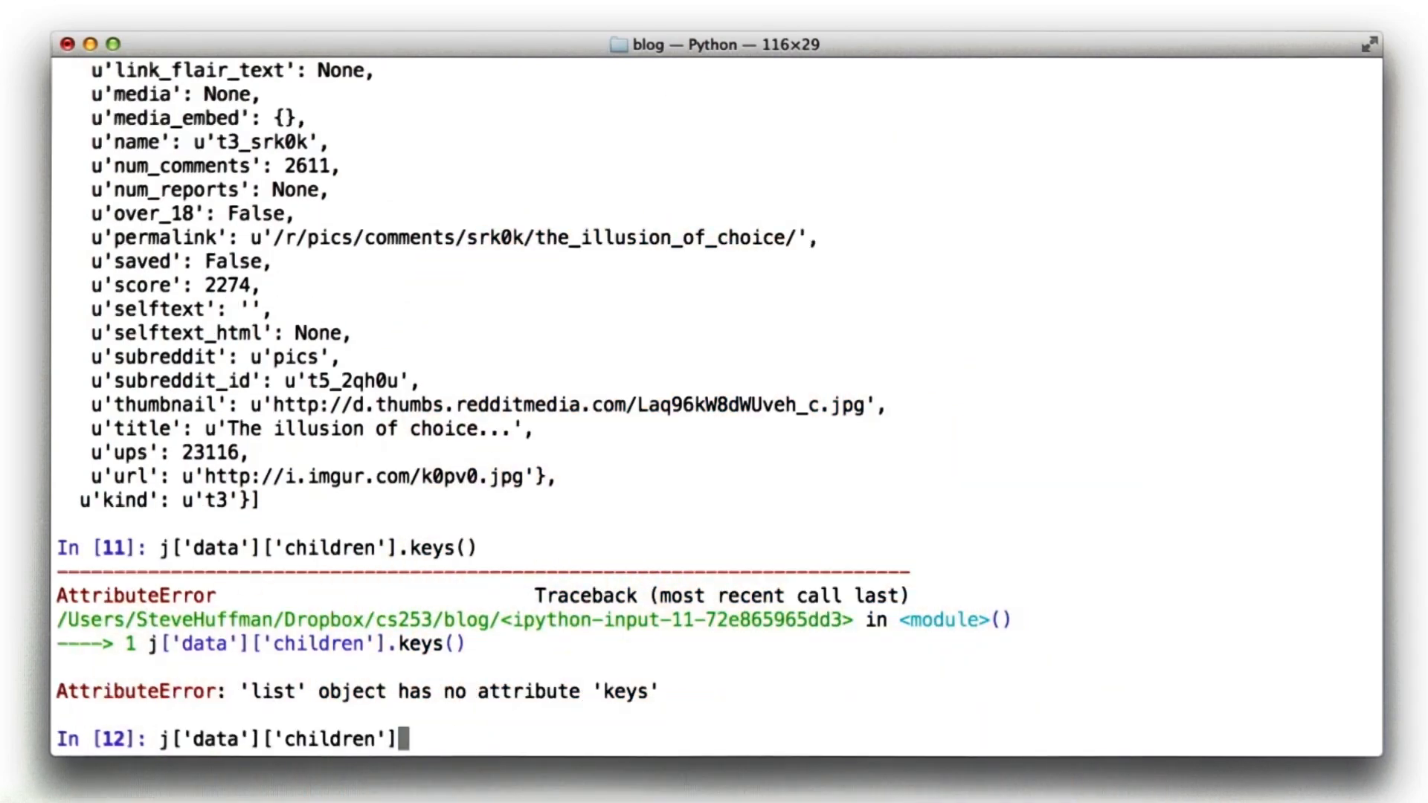
Step: Inspect the first link in children, listing its keys and showing its data
key(Return)
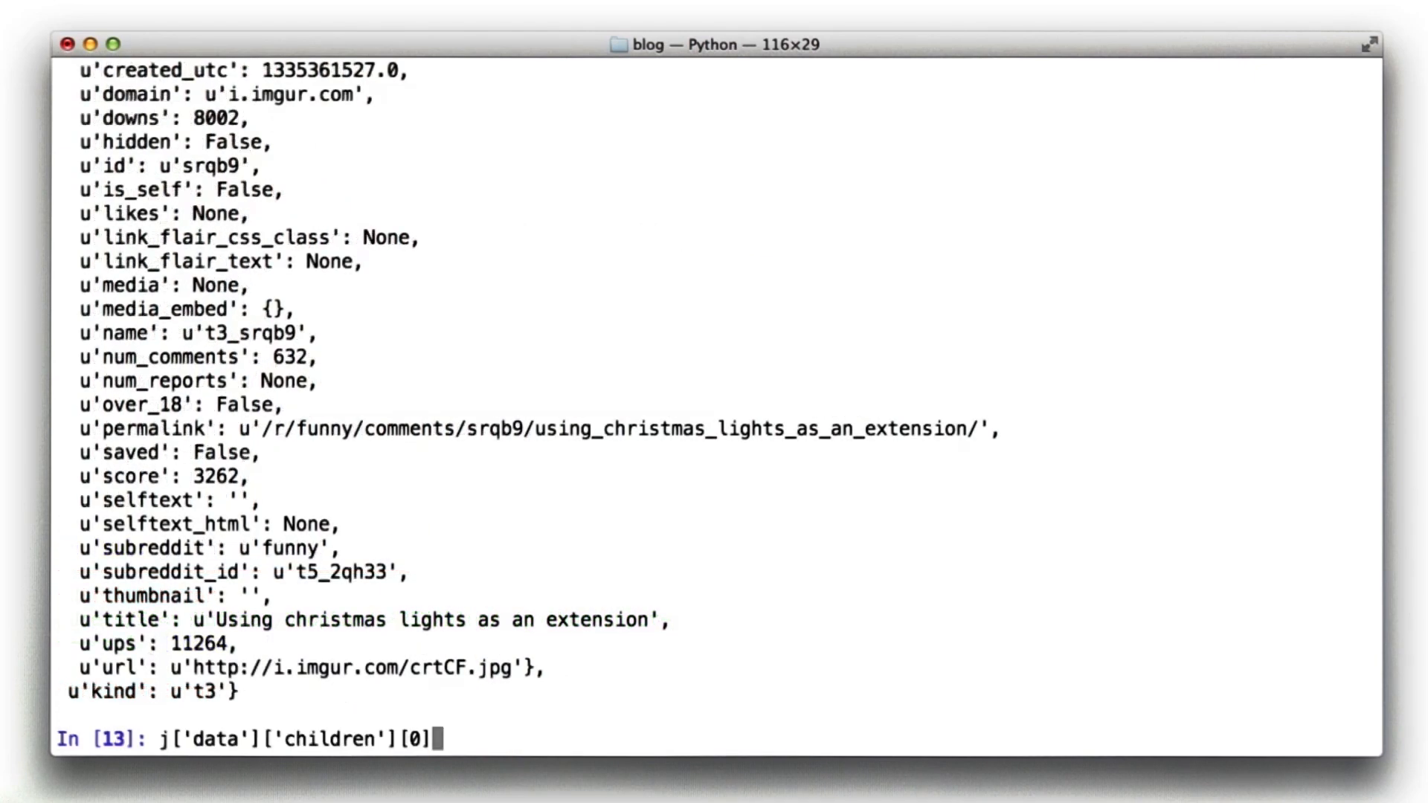
text(.keys())
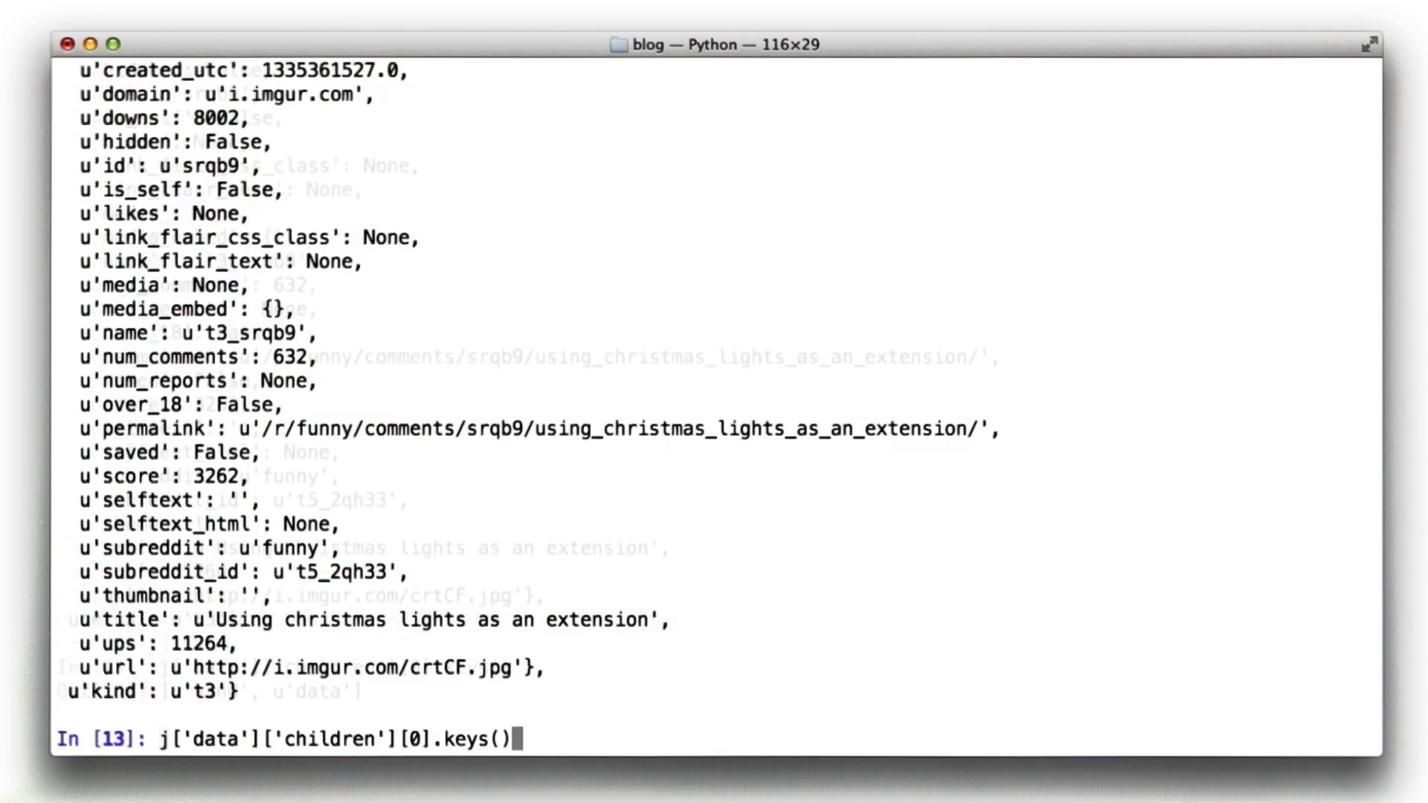
key(Return)
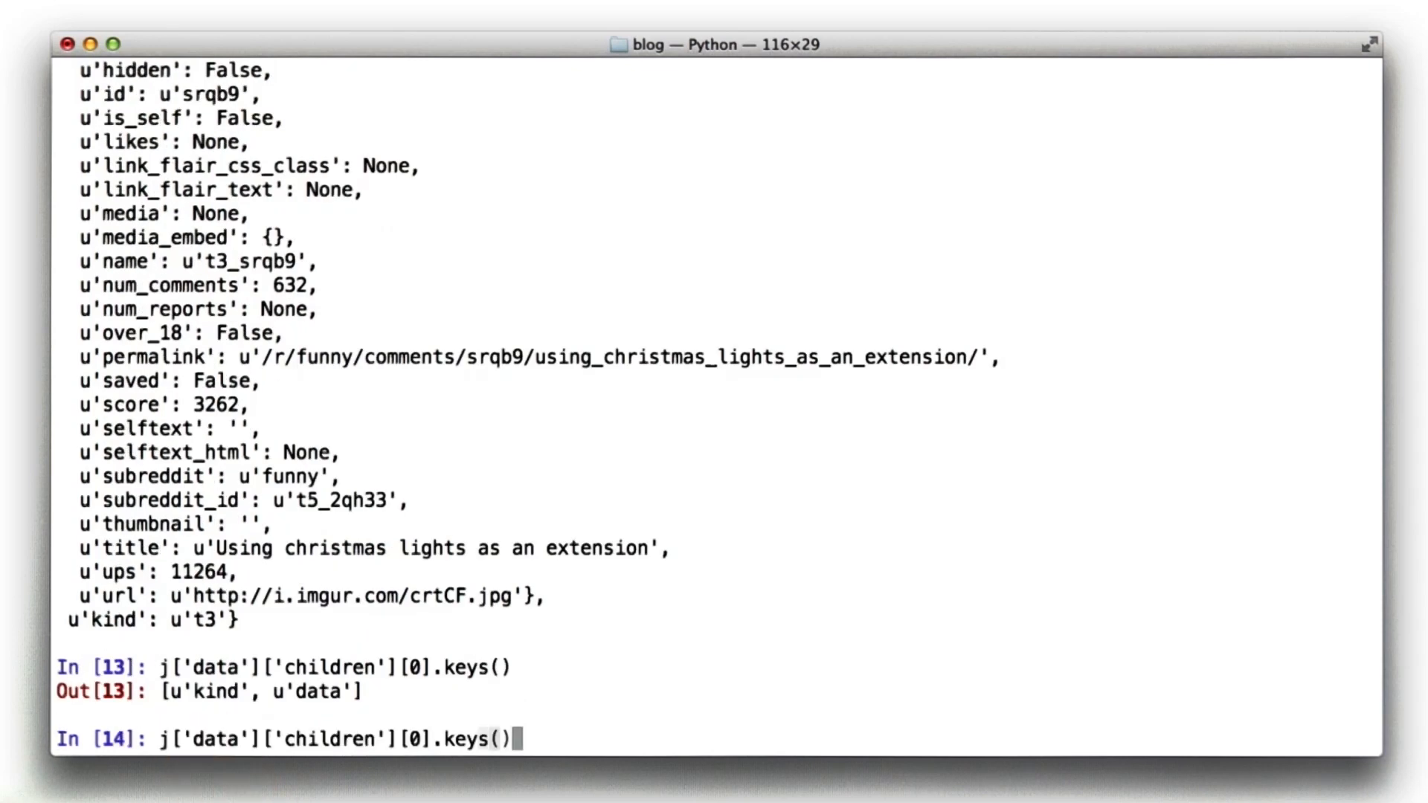
text(['data')
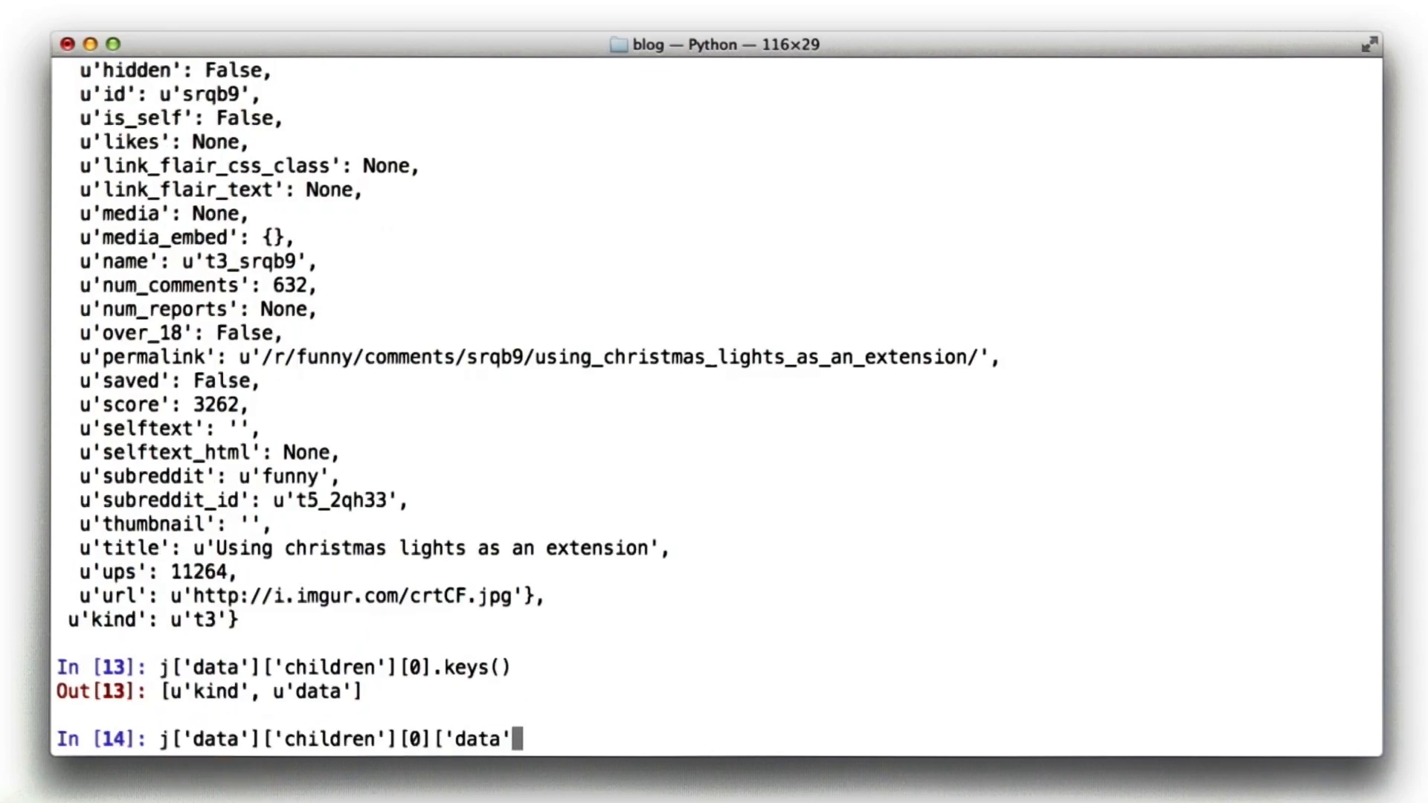
key(Return)
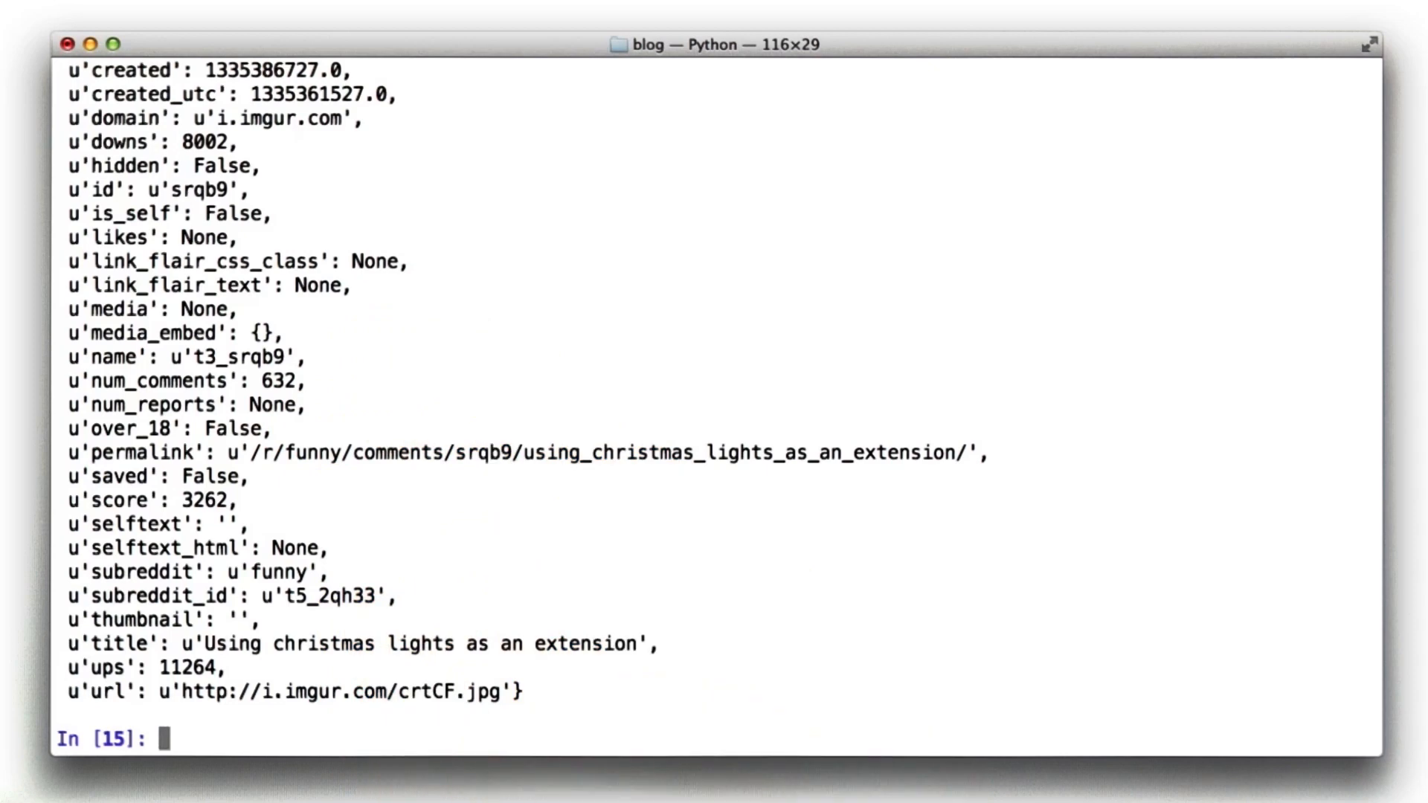
Step: List the first link's data keys and read ups values, 11264 for the first link
text(j['data']['children'][0]['data'].keys())
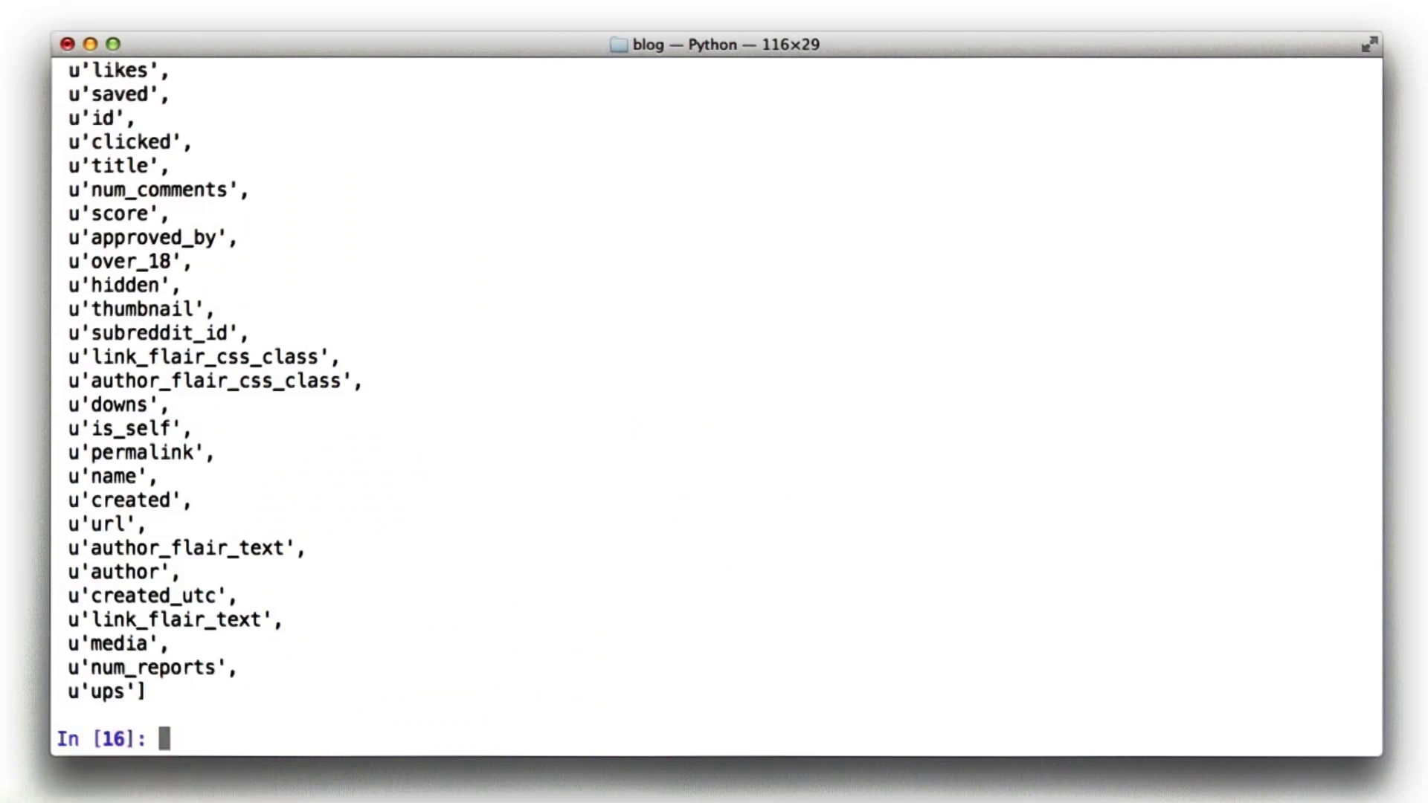
key(Return)
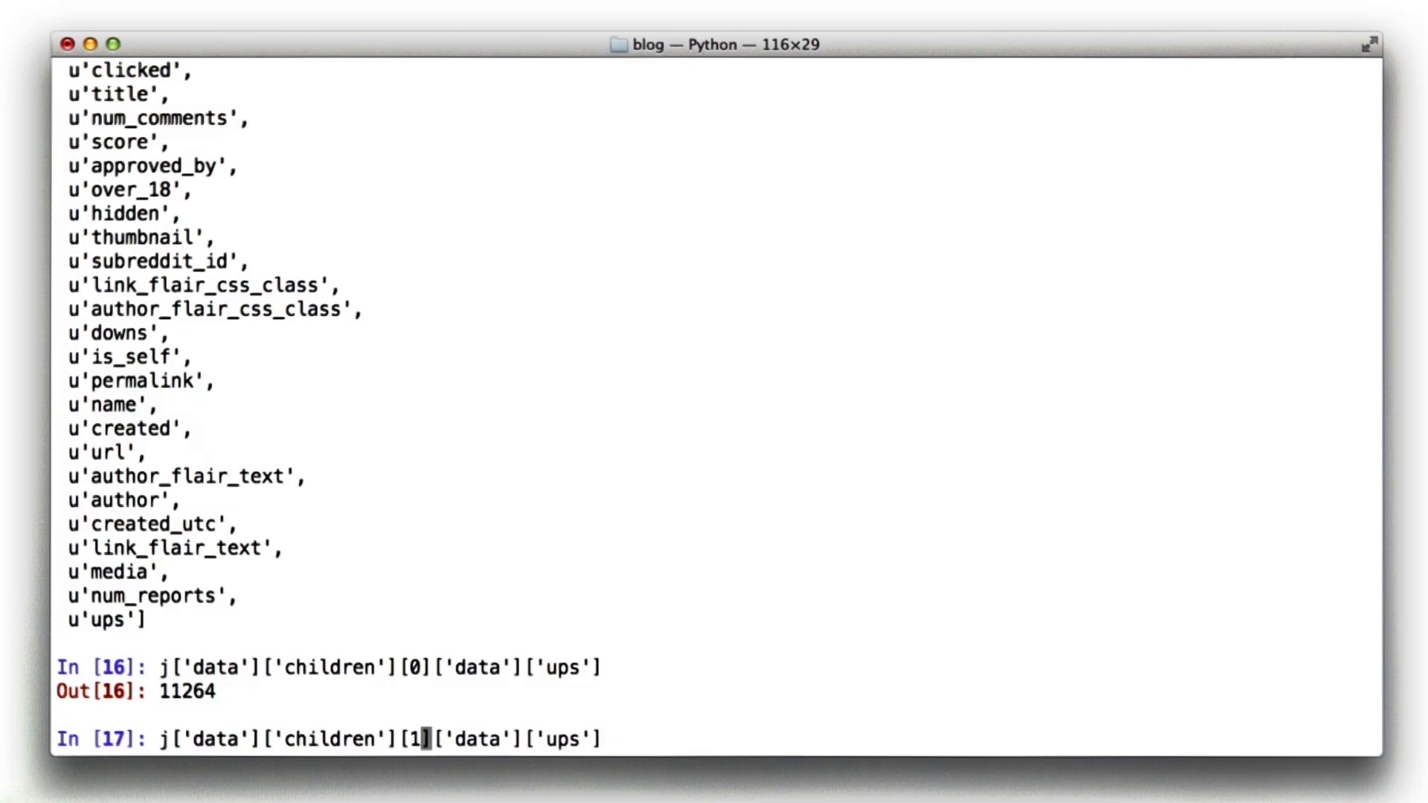
key(Return)
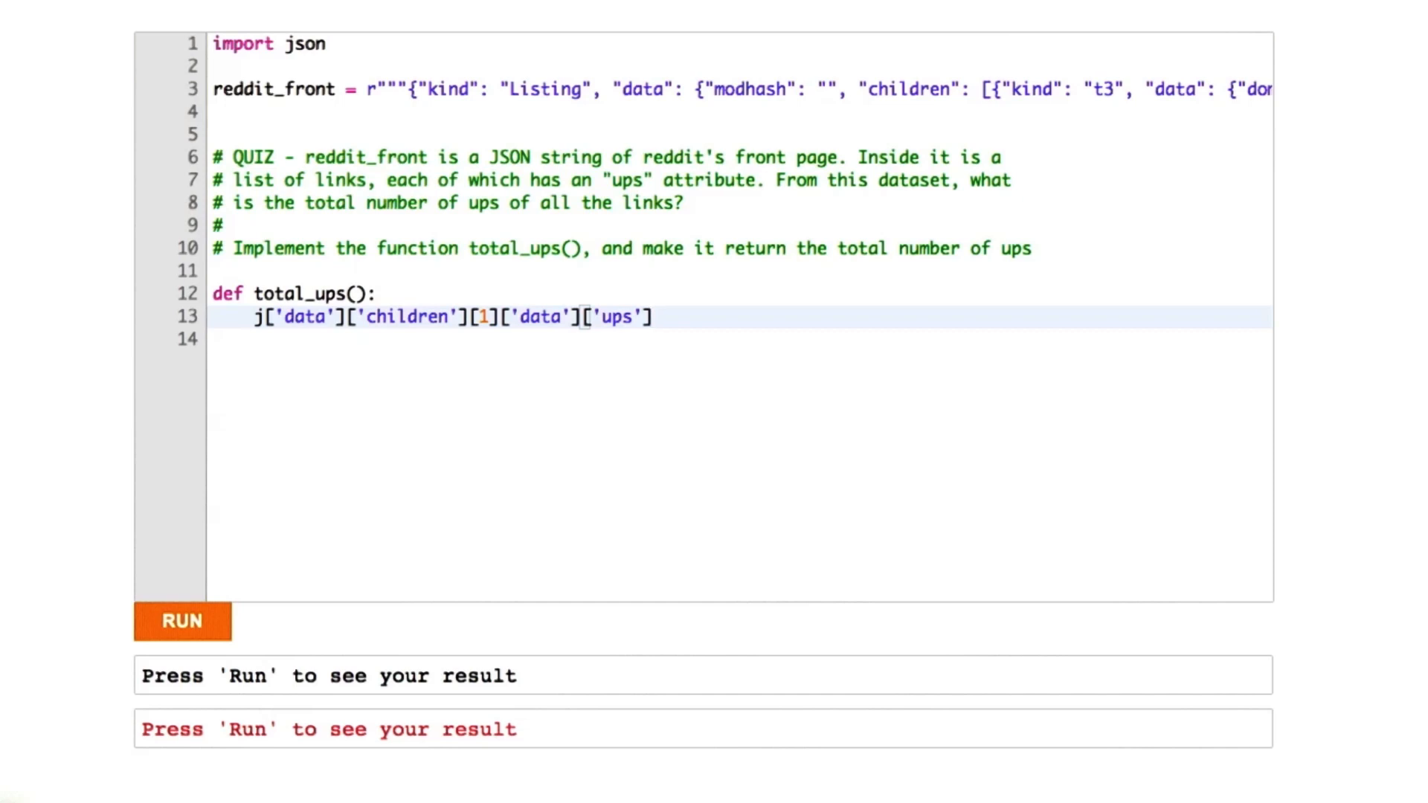
Step: Make line 13 return sum(c['data']['ups'] for c in j['data']['children'])
text(sum)
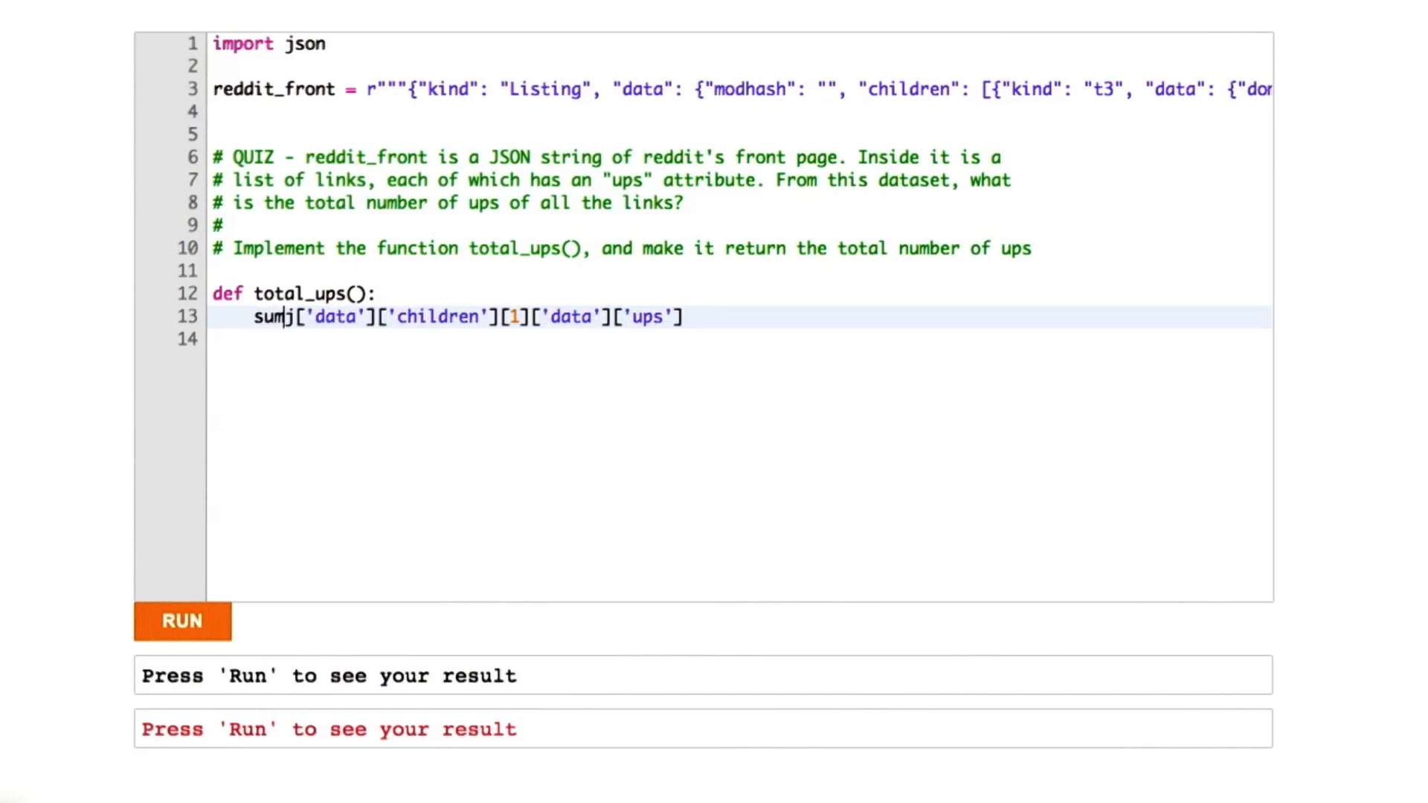
text((c['data']['ups'] for c in)
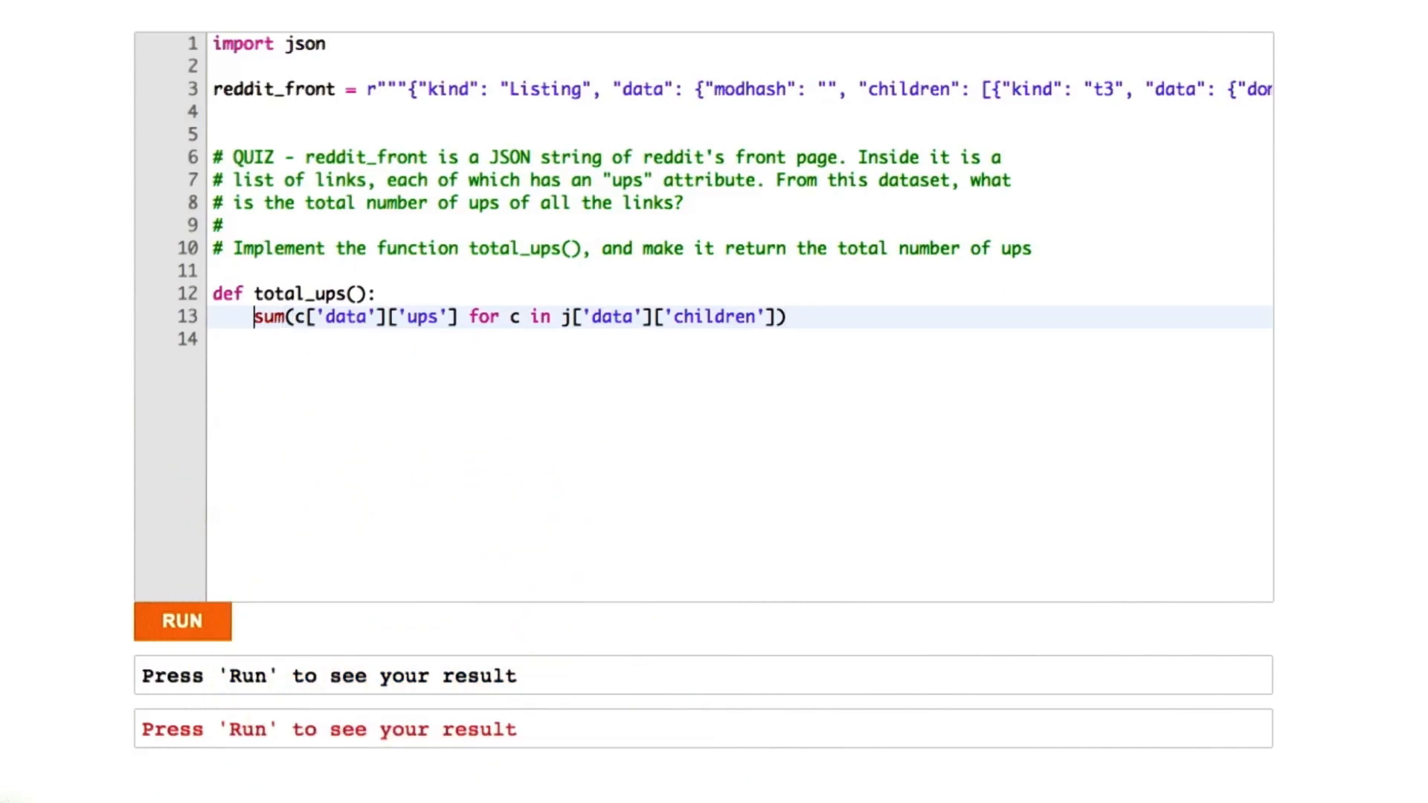
text(return)
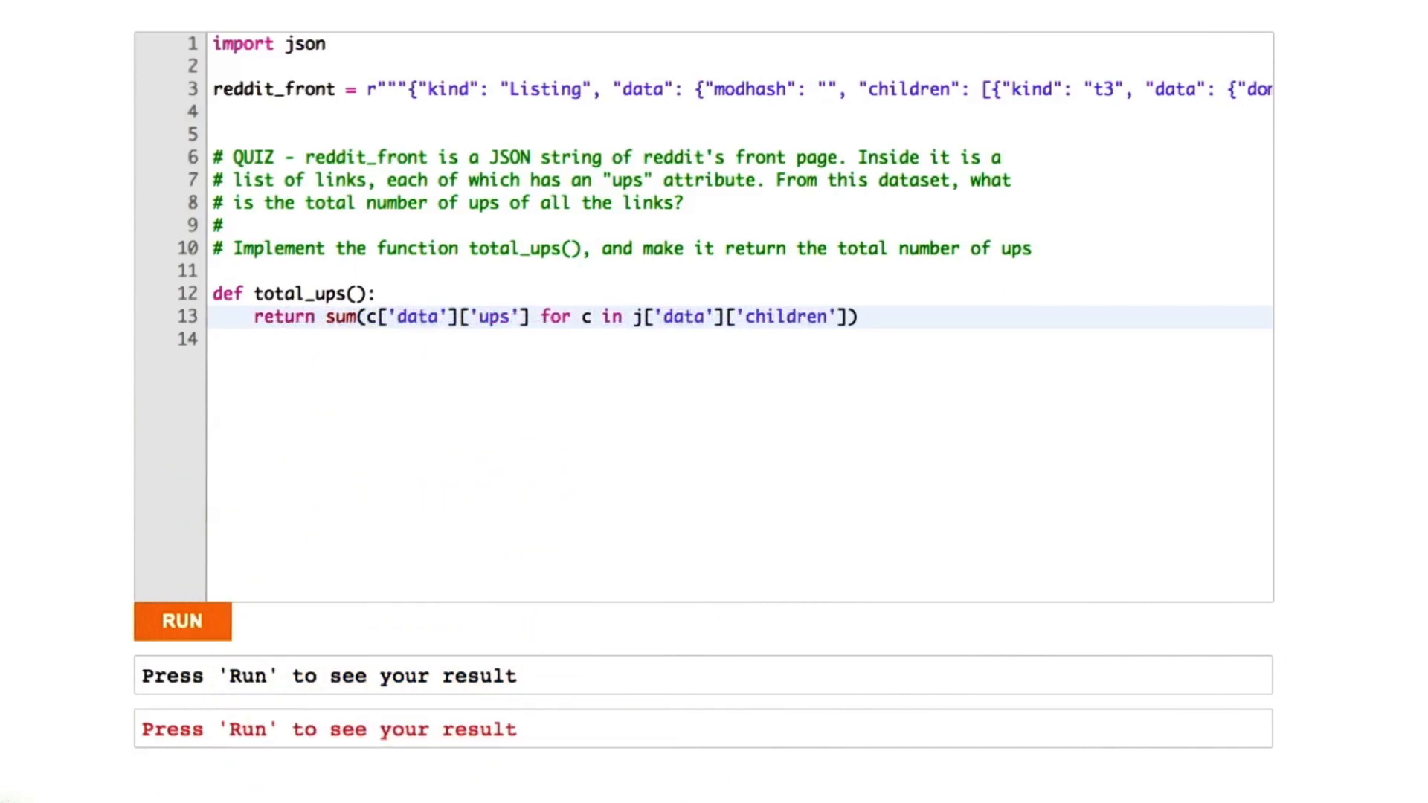
click(181, 621)
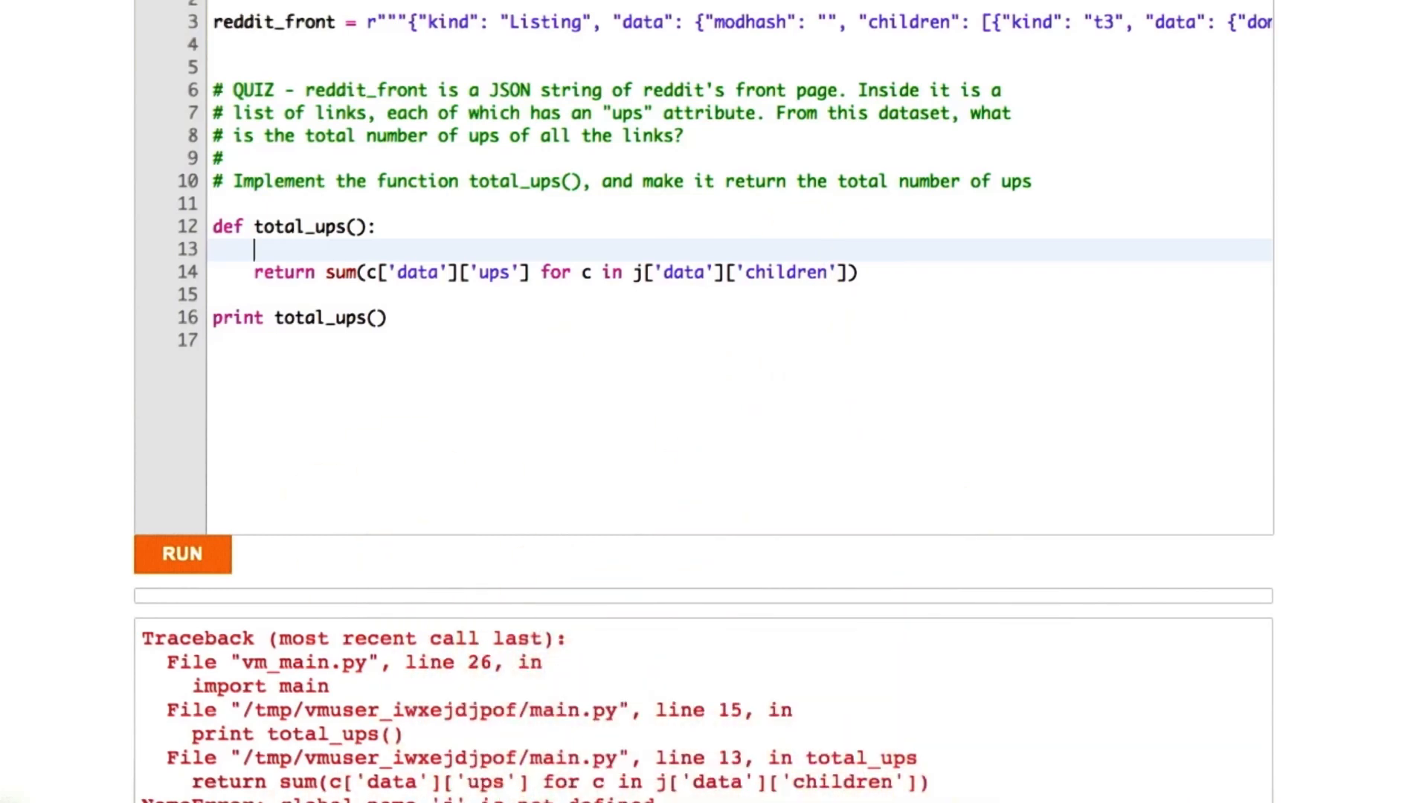
Step: Add j = json.loads(reddit_front) inside total_ups and rerun to print 103978
text(j = json.loads(reddit_front))
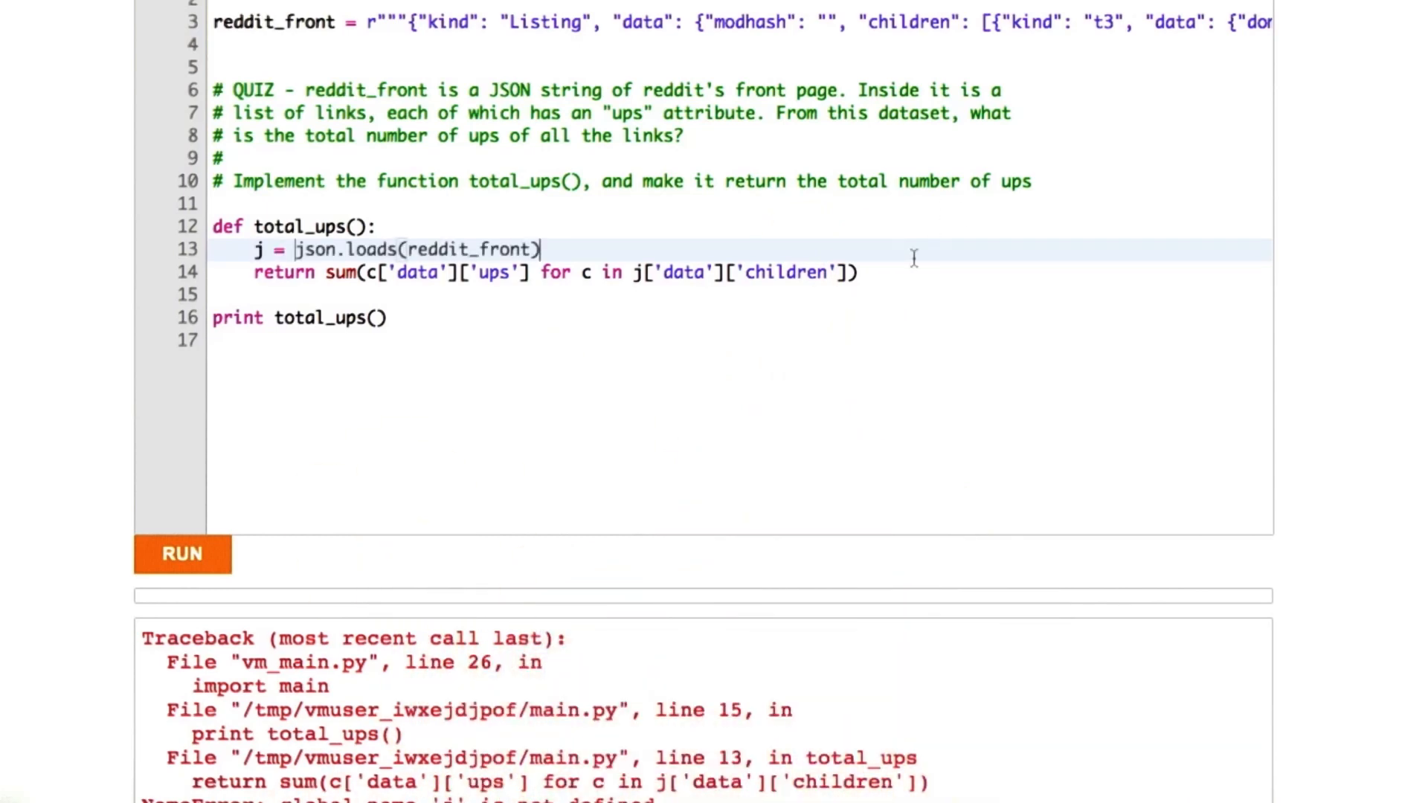
click(182, 553)
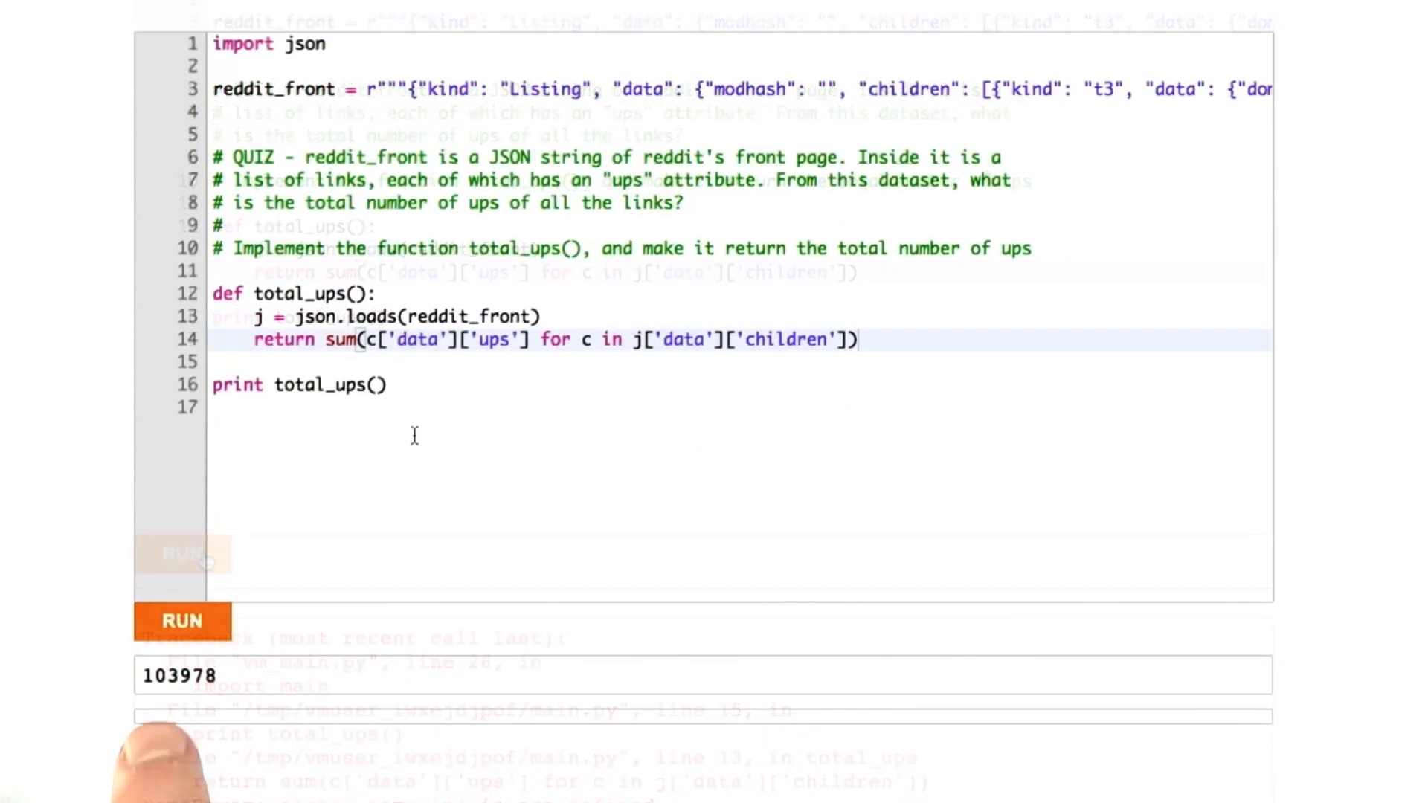